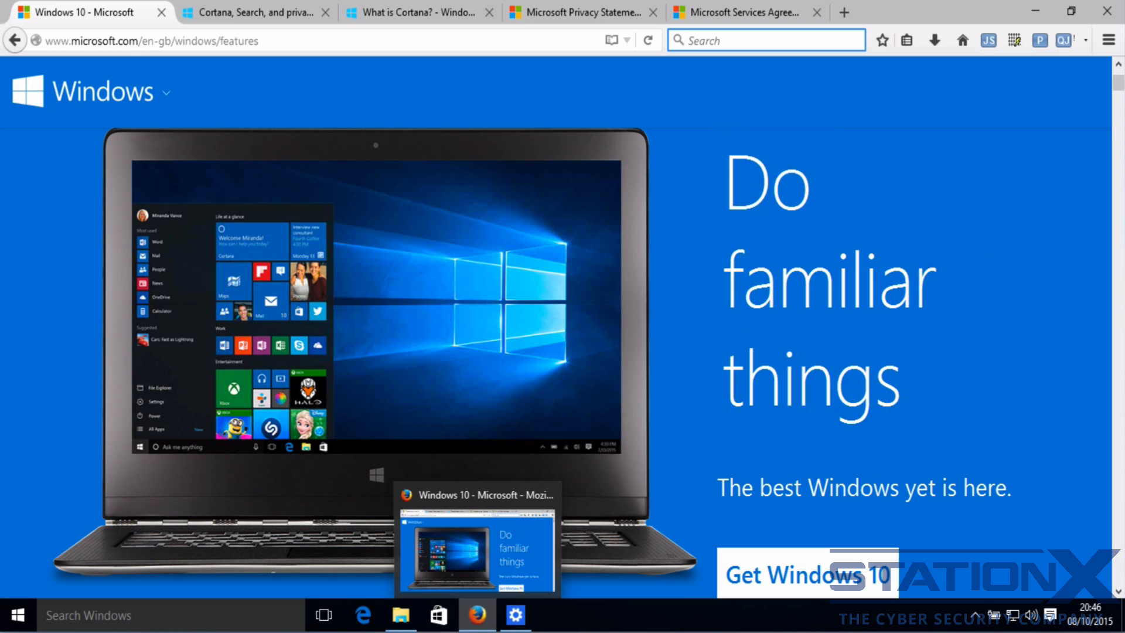
Step: Bring up the Cortana privacy FAQ and expand the answer on what information Cortana collects
click(765, 40)
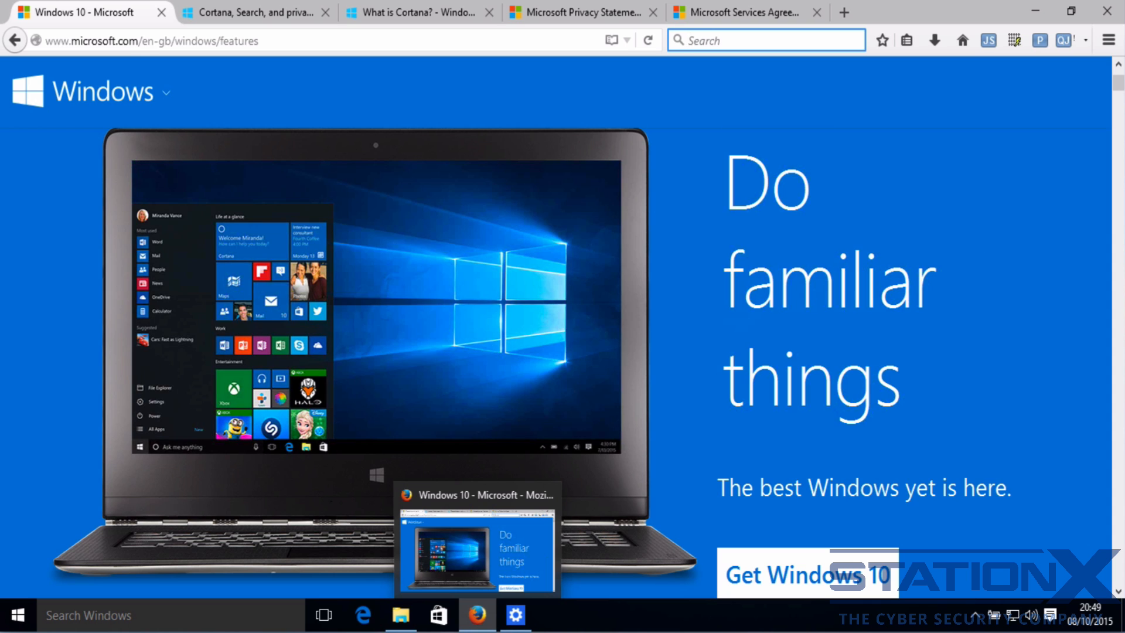
click(766, 40)
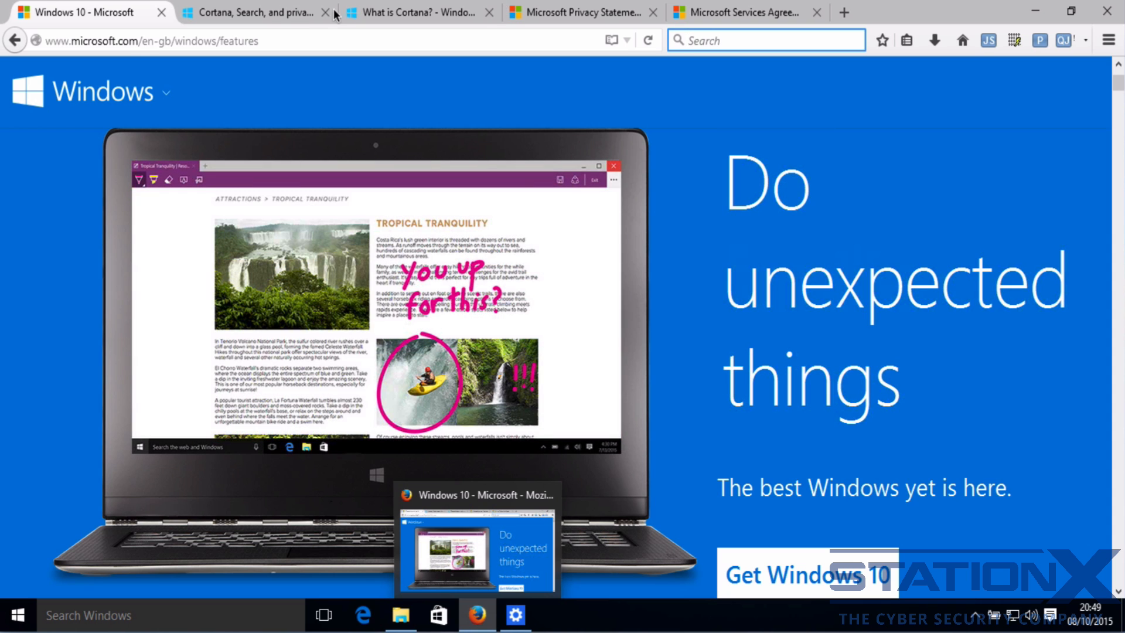
click(251, 12)
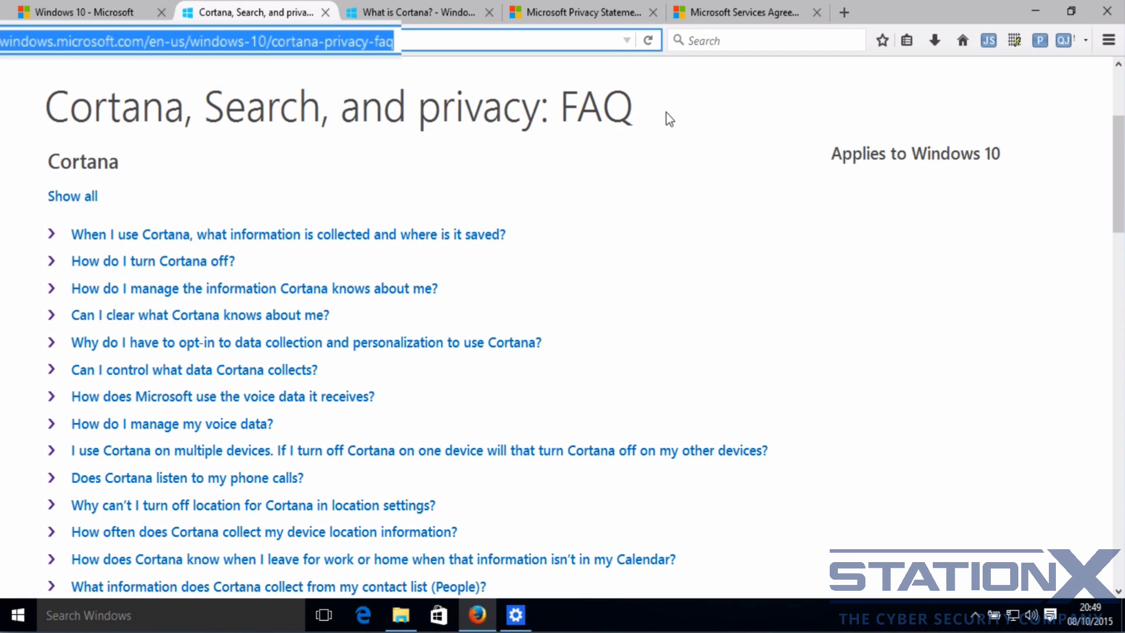
mouse_move(680, 127)
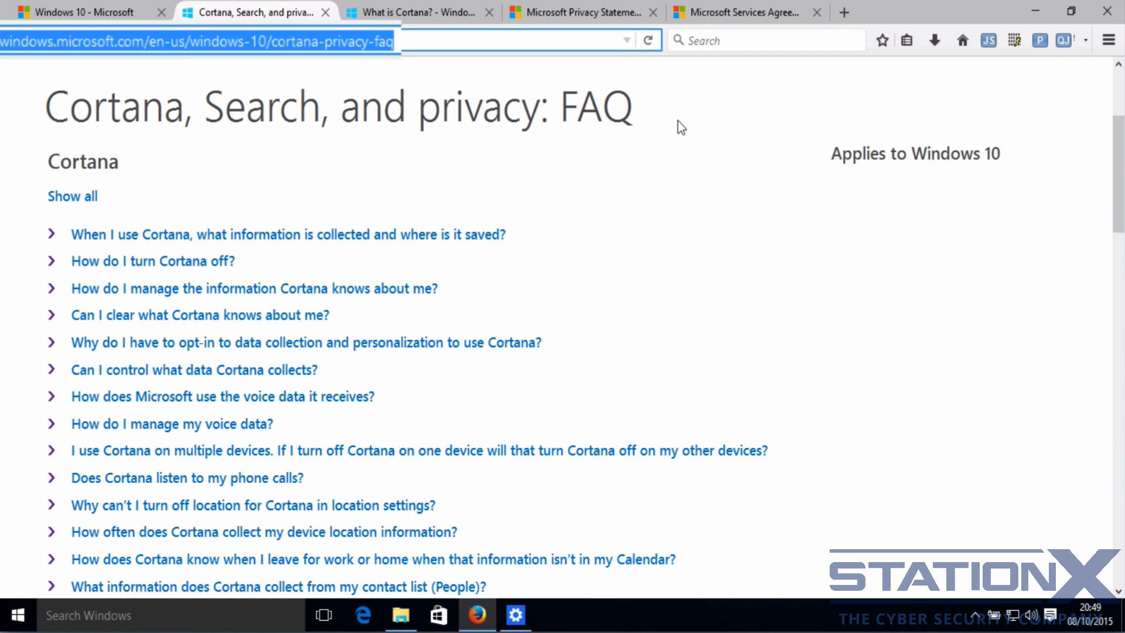
mouse_move(719, 127)
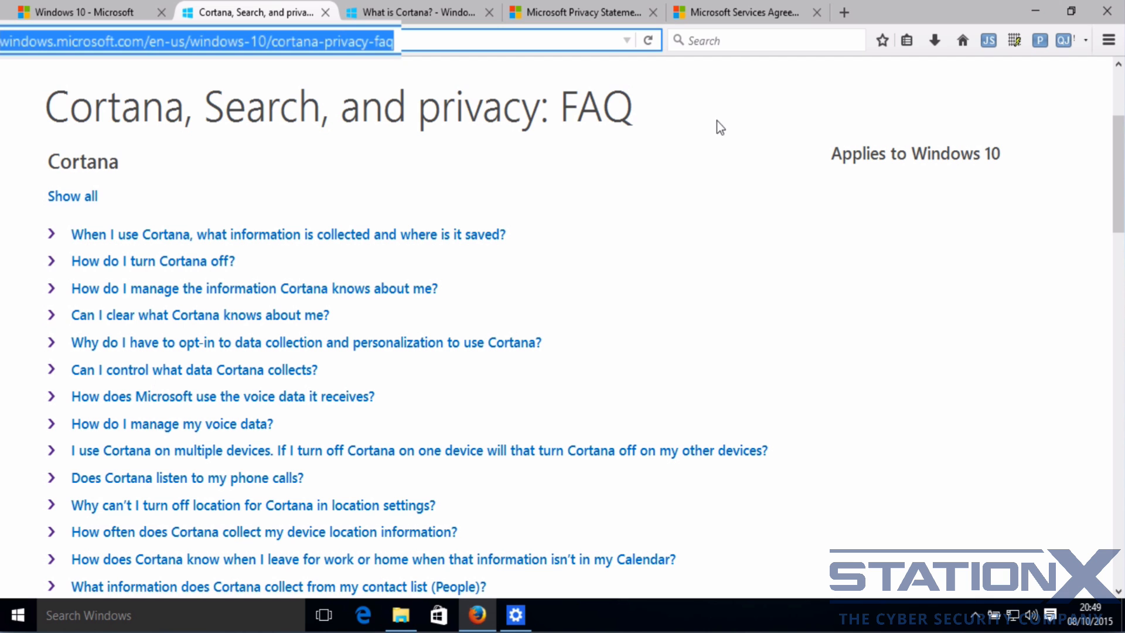
scroll(down, 3)
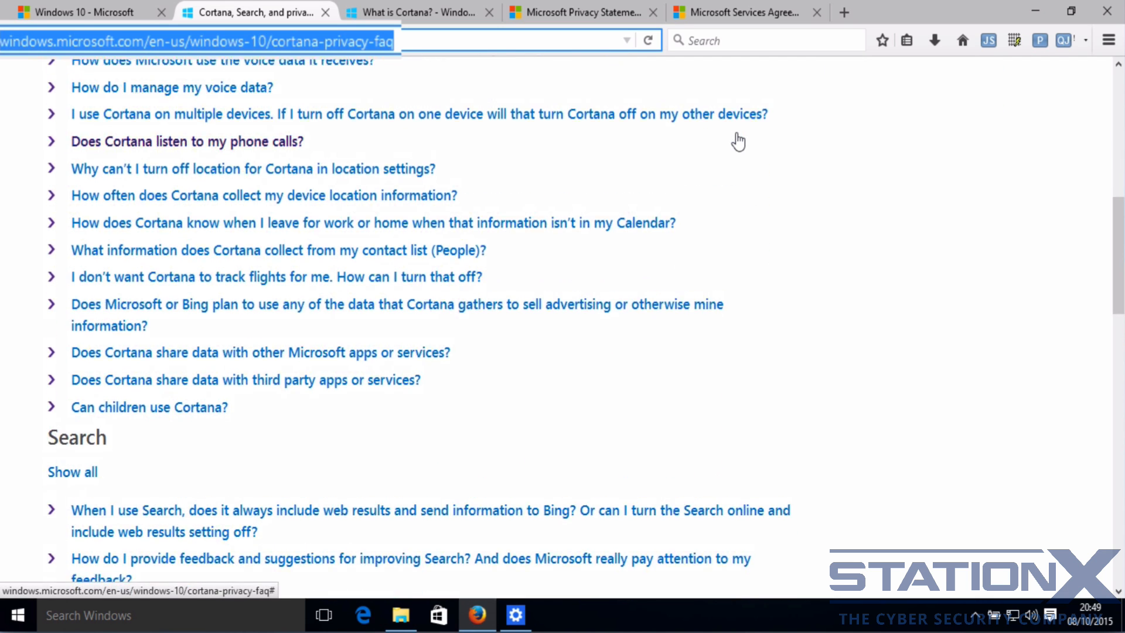
scroll(up, 3)
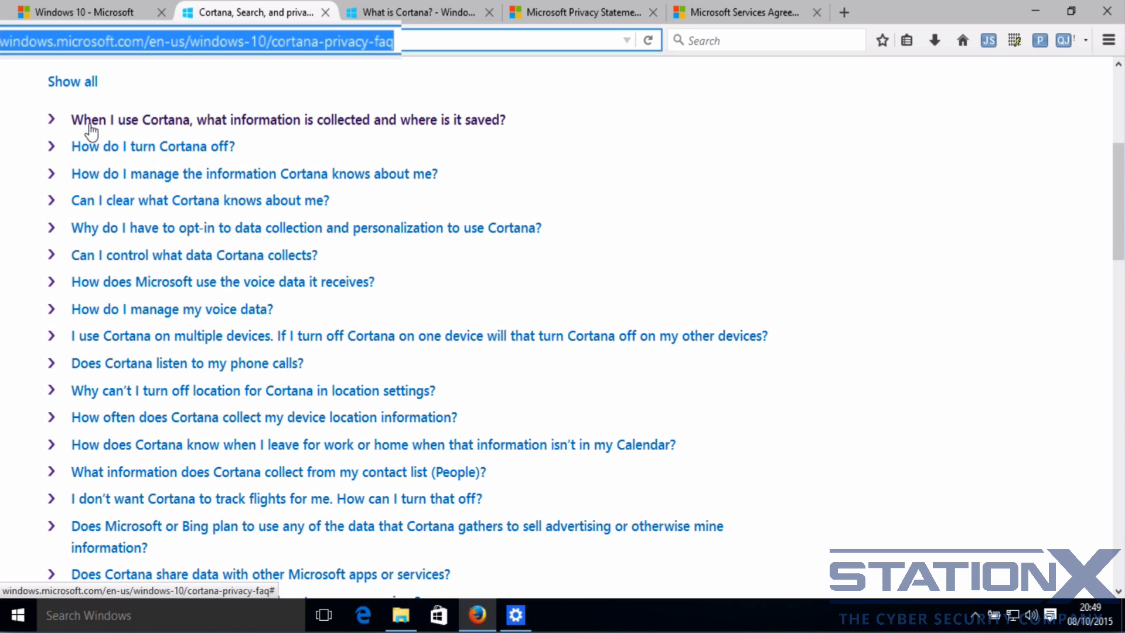
click(287, 119)
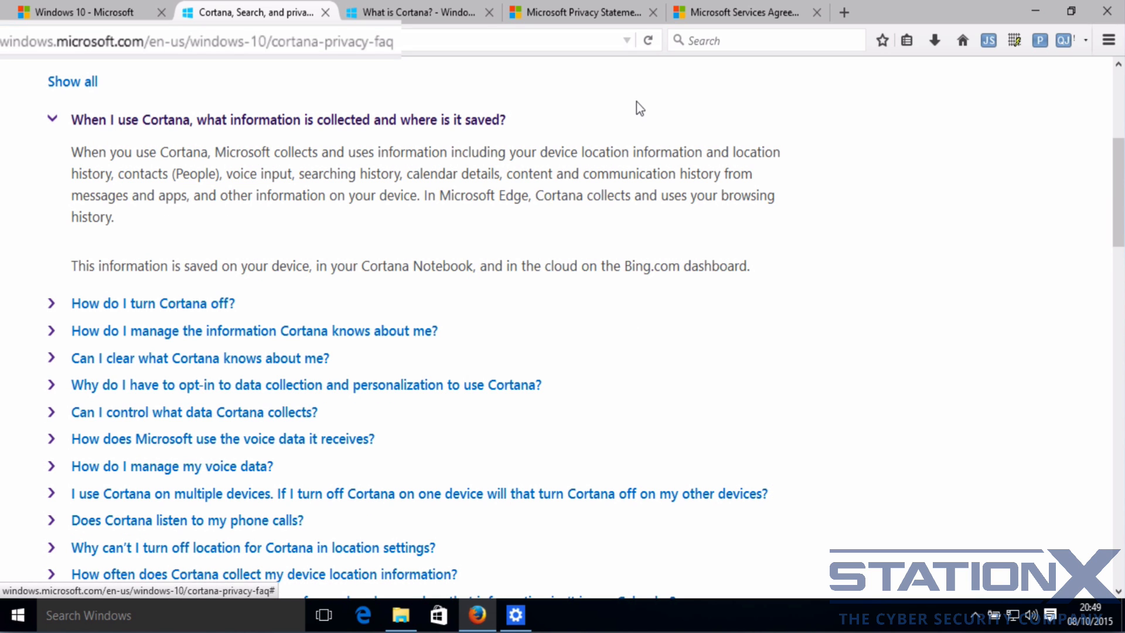
mouse_move(447, 34)
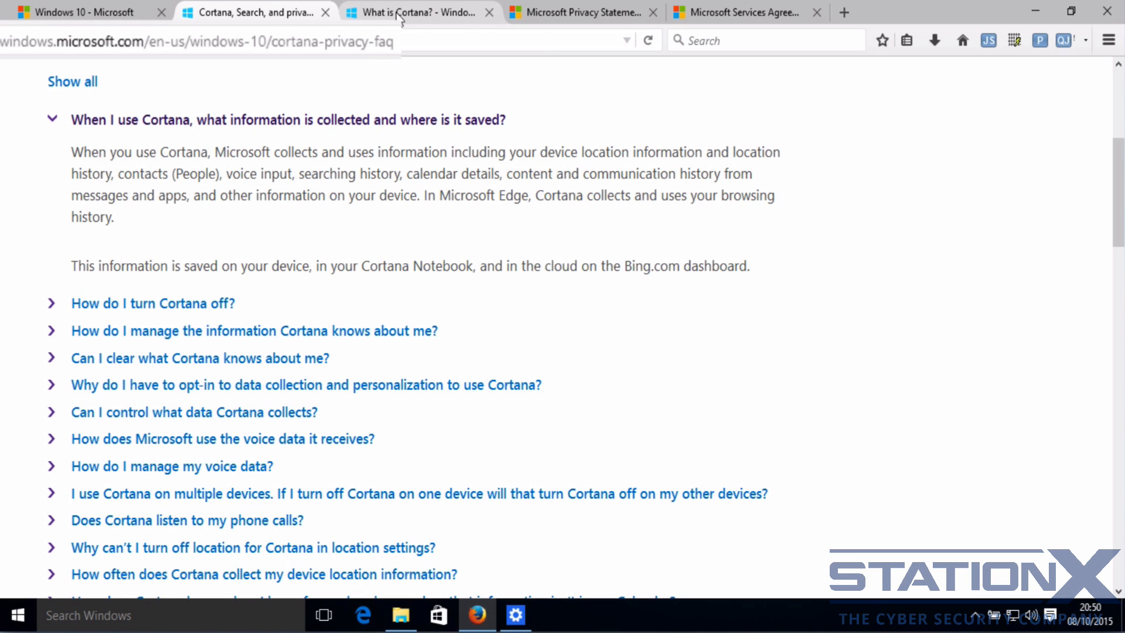
Step: Switch to the 'What is Cortana?' help page
click(420, 12)
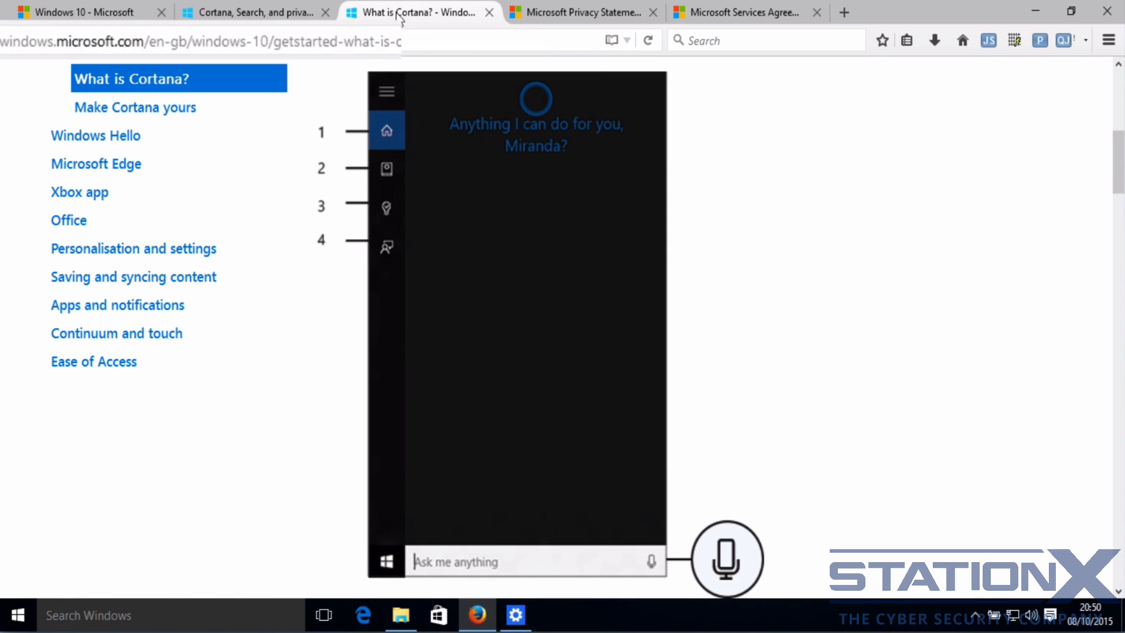
mouse_move(672, 115)
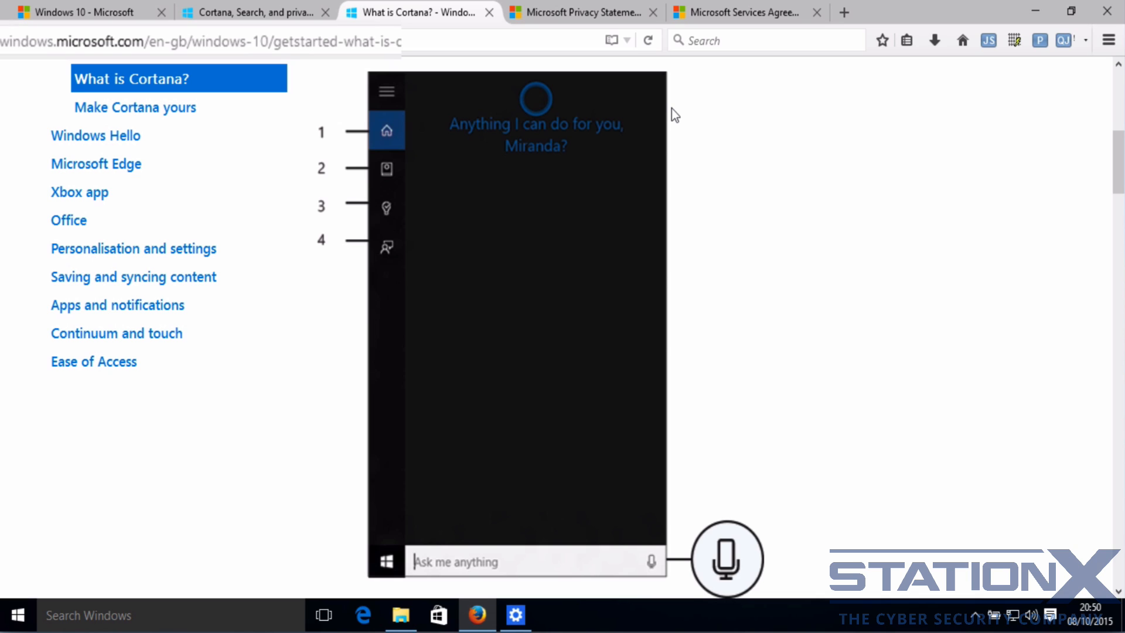
mouse_move(419, 12)
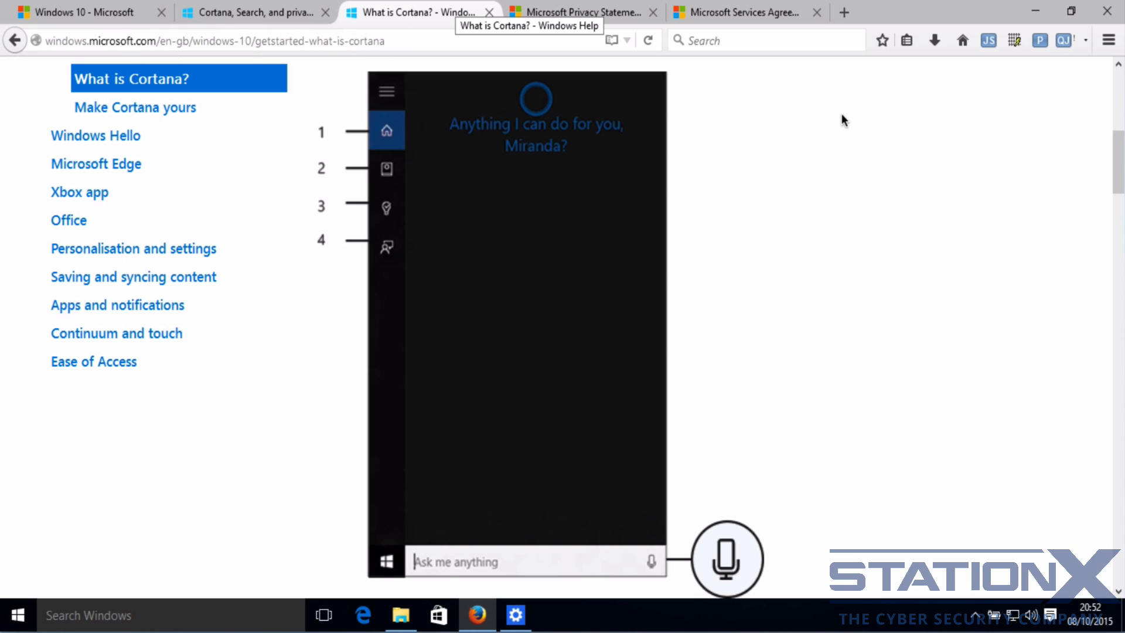
mouse_move(613, 17)
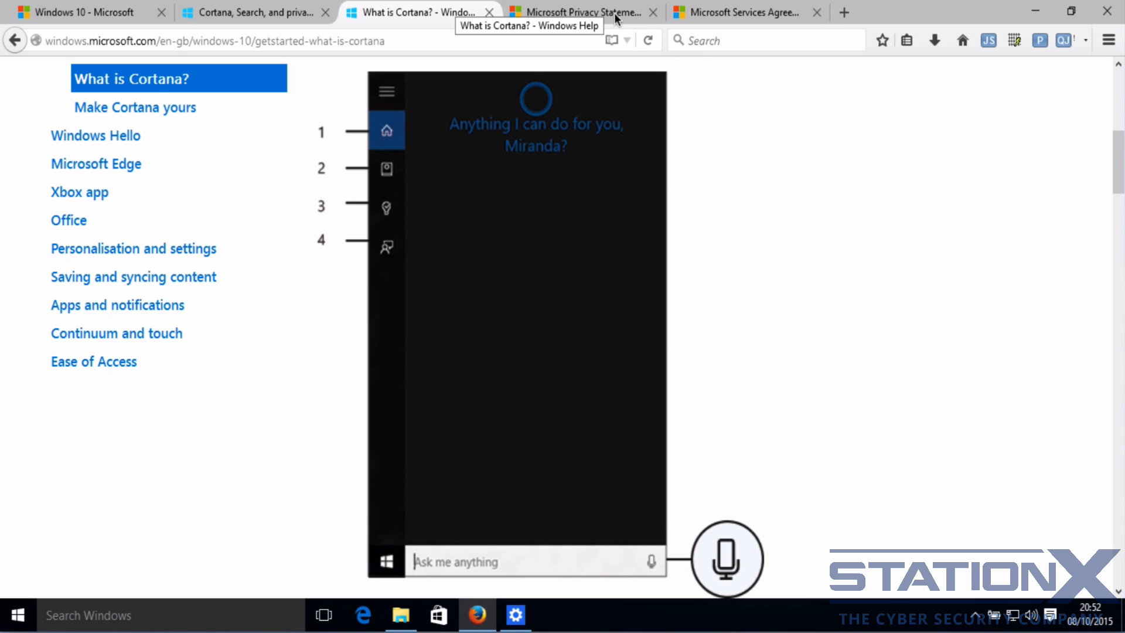
Step: Switch to the Microsoft Privacy Statement and scroll to 'Personal Data We Collect'
click(574, 12)
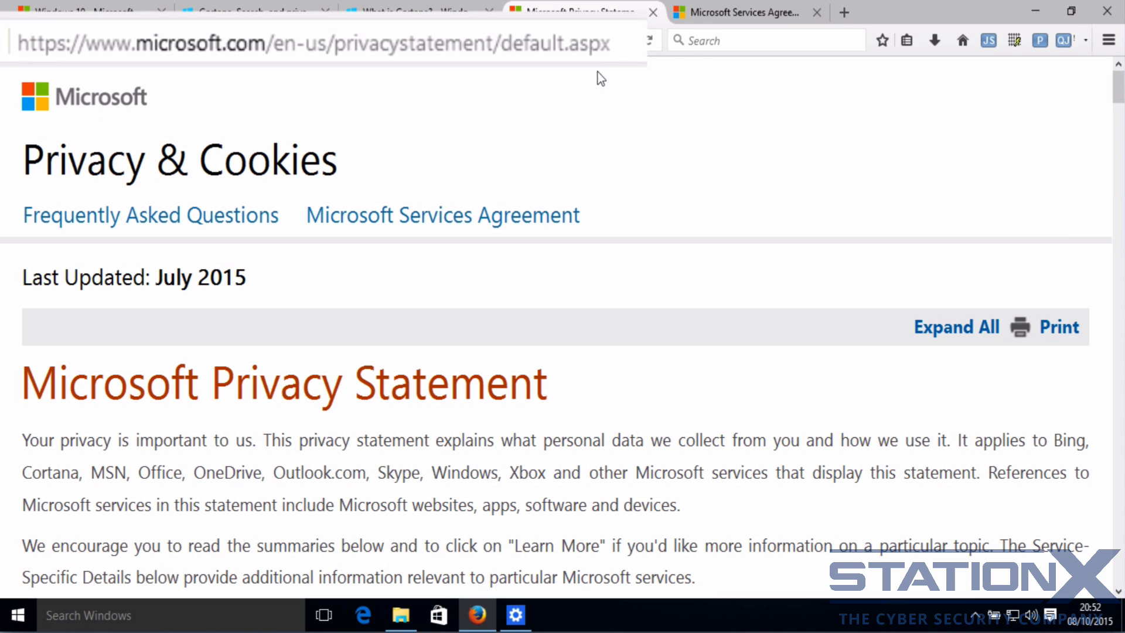
scroll(down, 3)
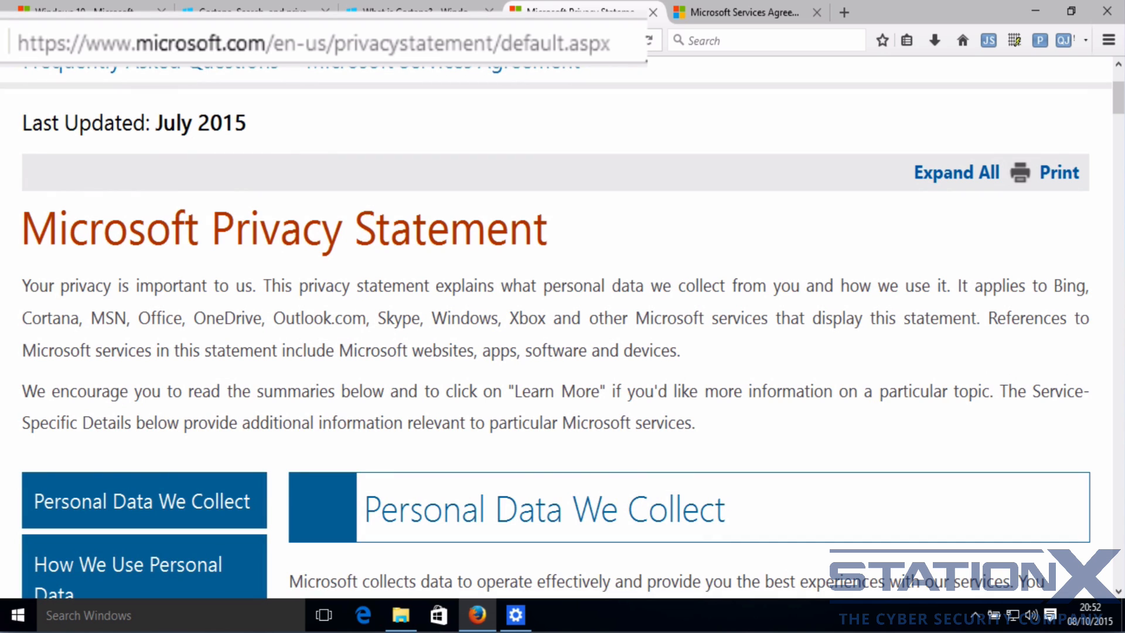
mouse_move(711, 161)
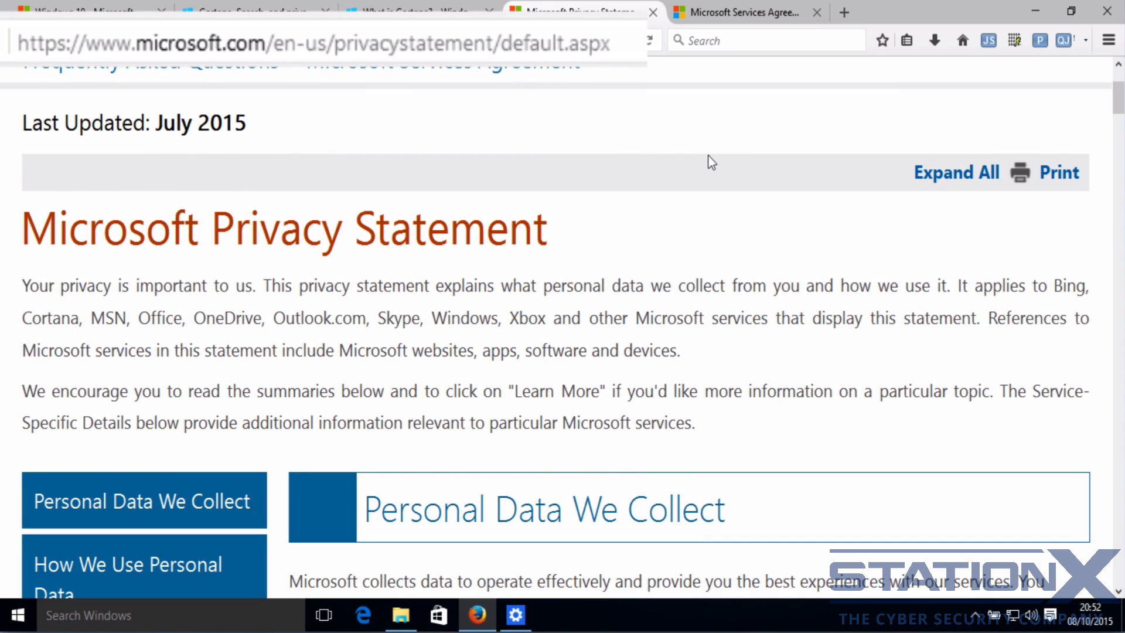
Step: Switch to the Microsoft Services Agreement and scroll down to its 'Your Privacy' section
click(744, 12)
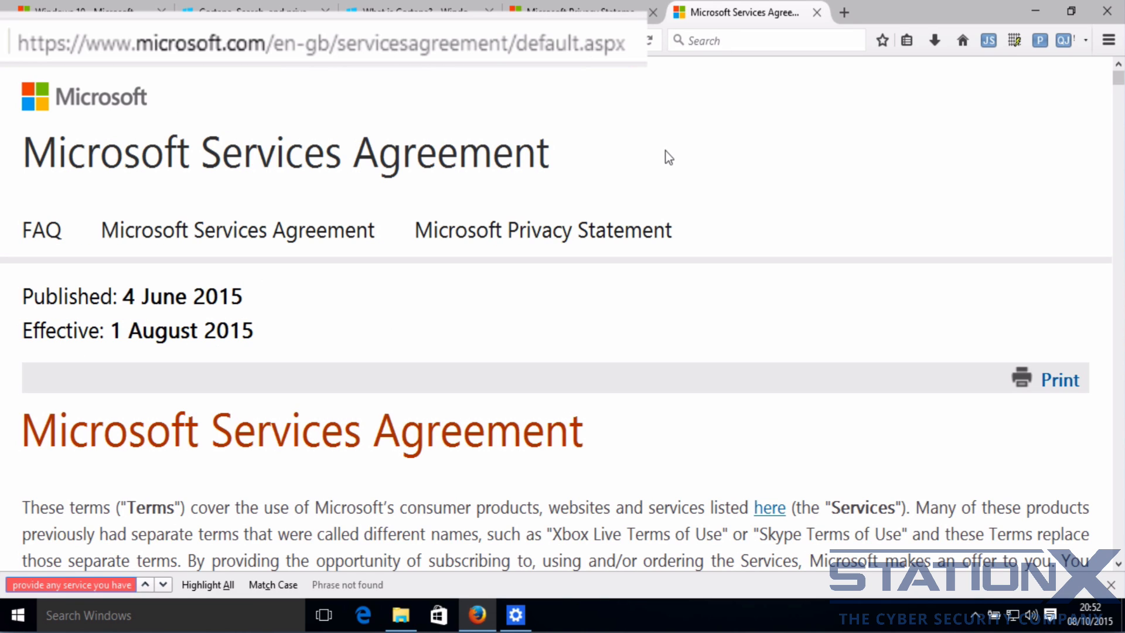
mouse_move(398, 415)
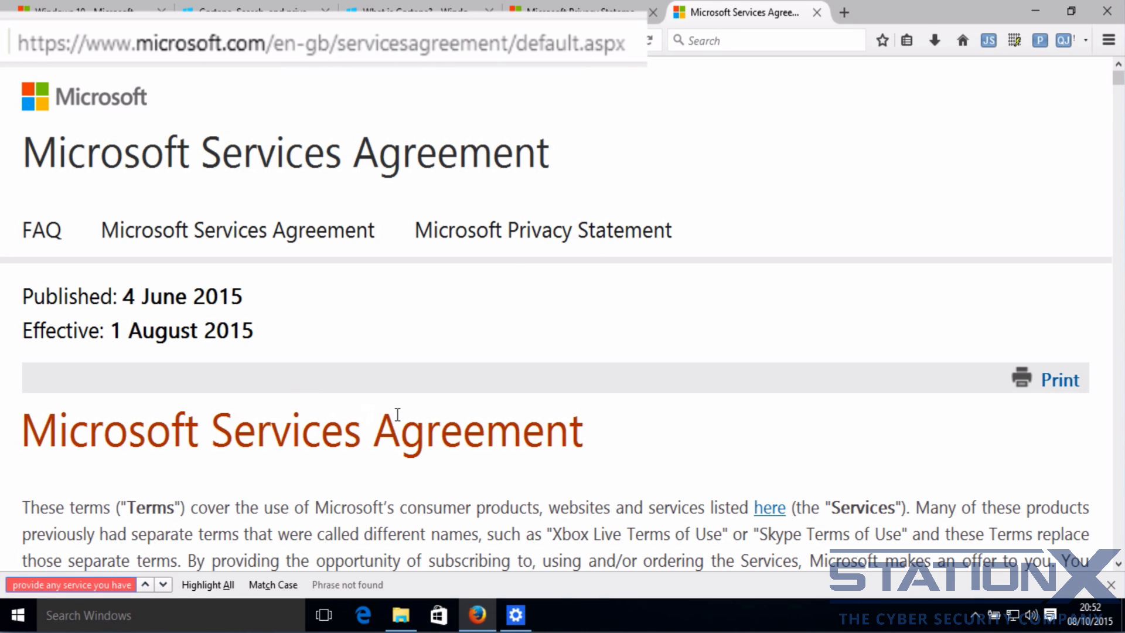
scroll(down, 3)
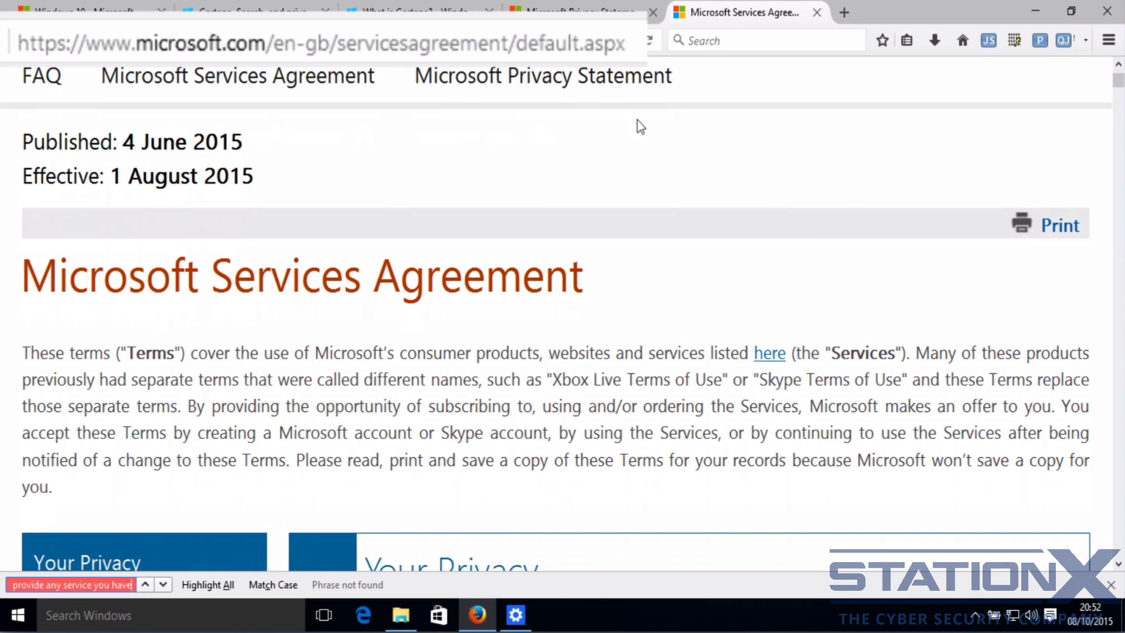
mouse_move(764, 194)
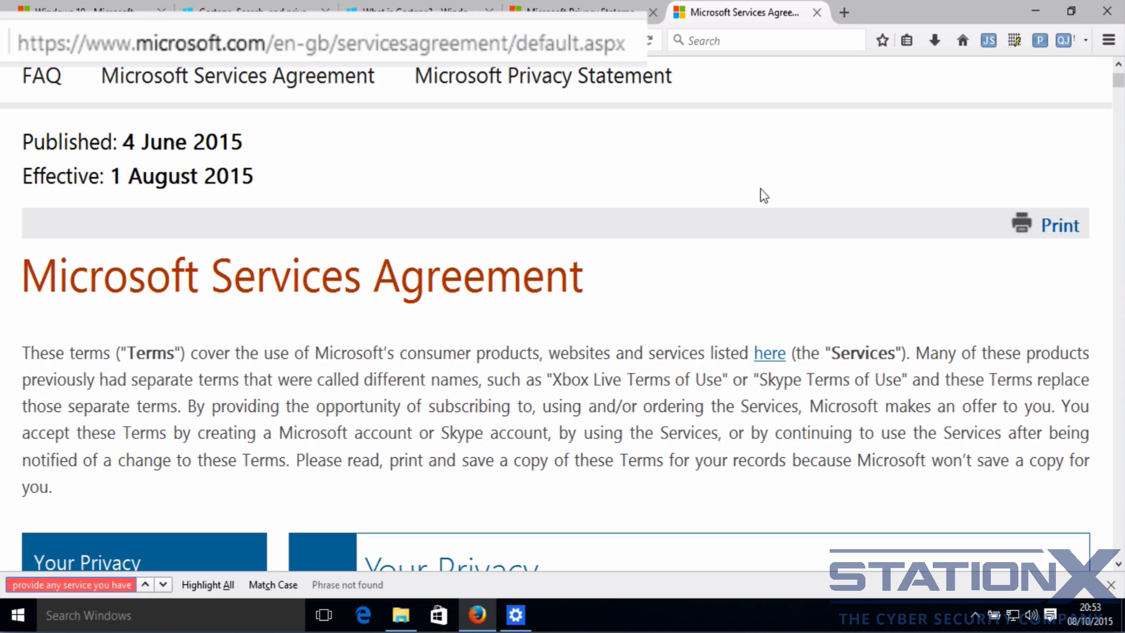
scroll(down, 3)
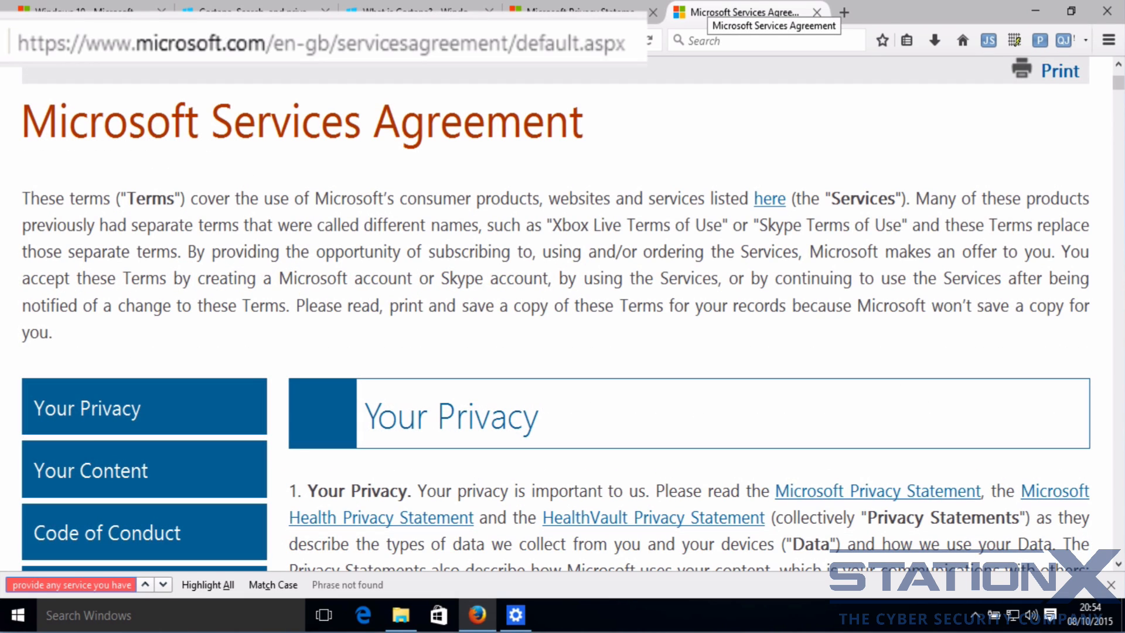